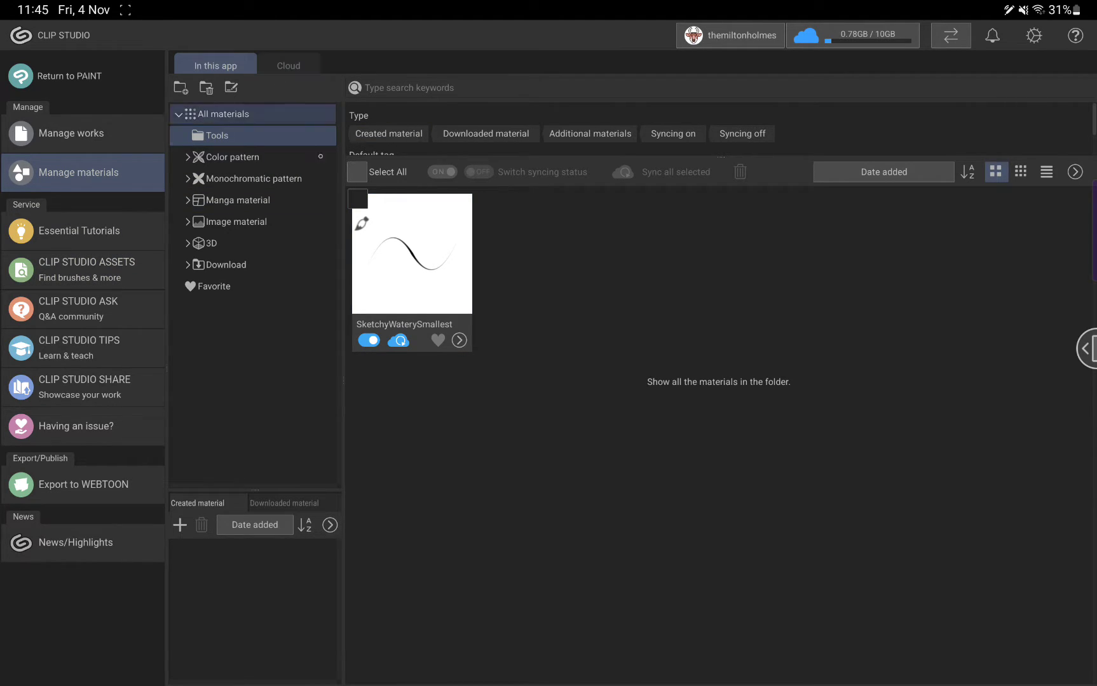
# Step: Find the synced Possum Workspace under All materials > Tools and return to PAINT
pyautogui.click(286, 64)
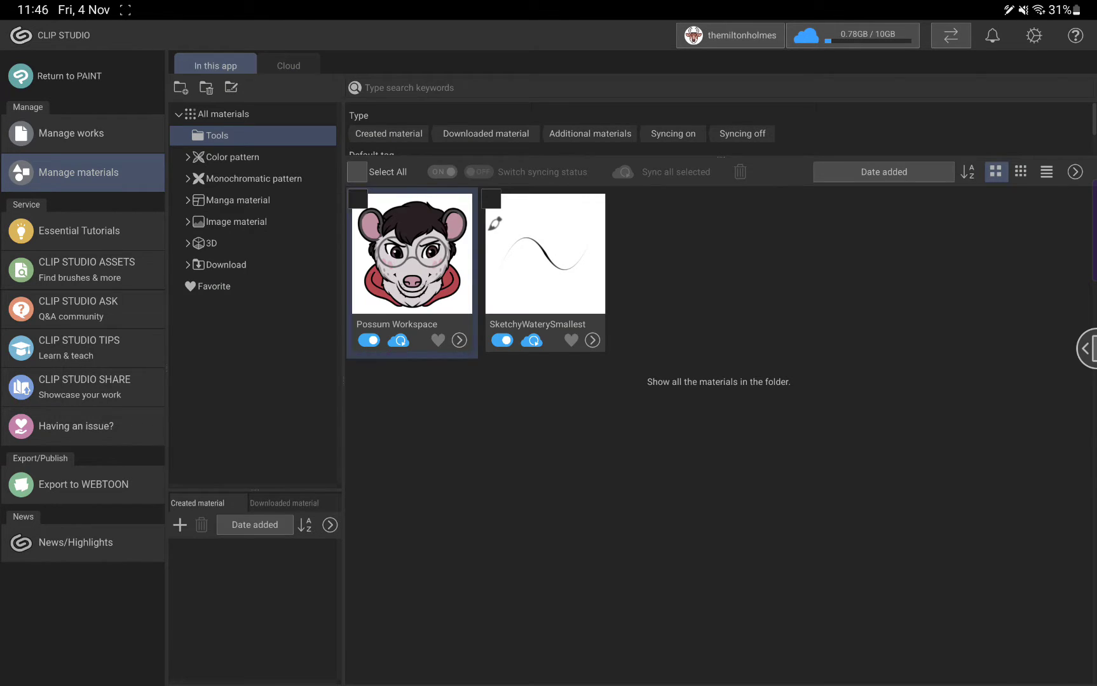
pyautogui.click(250, 179)
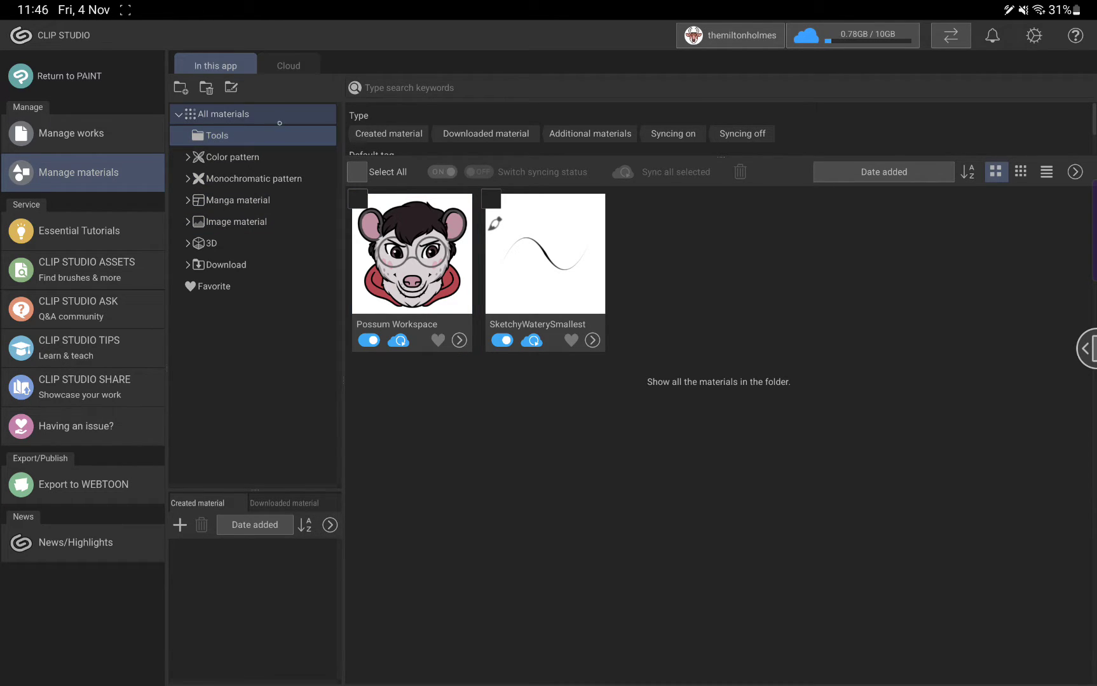
pyautogui.click(238, 200)
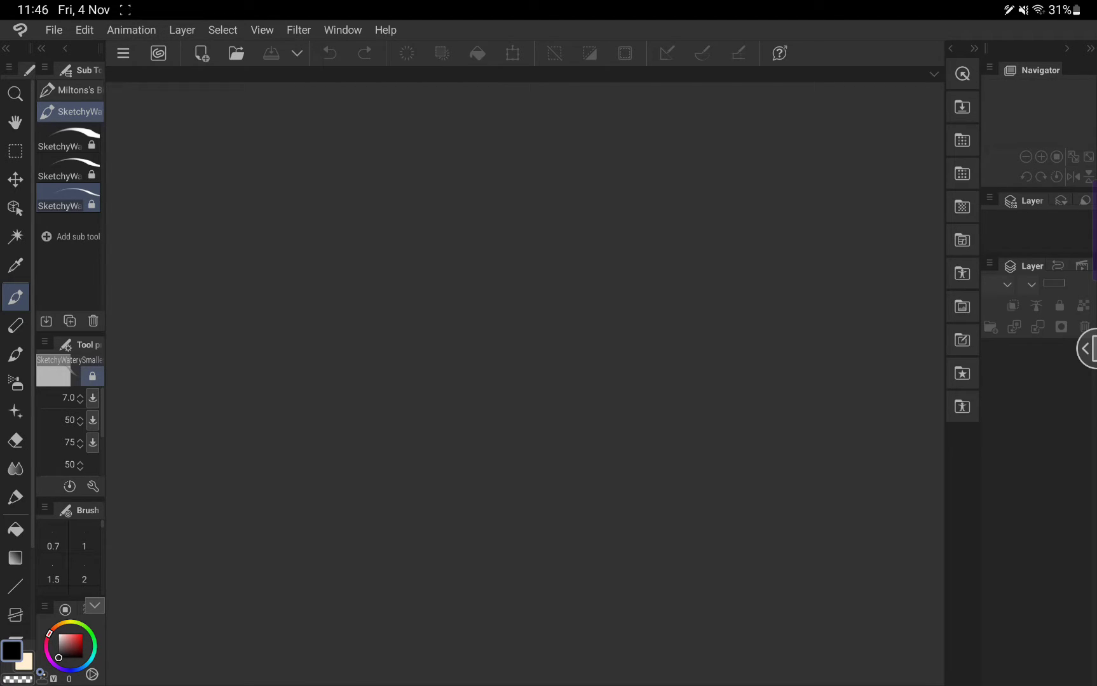
# Step: Show the Material: Download palette's Tools folder listing Possum Workspace
pyautogui.click(342, 30)
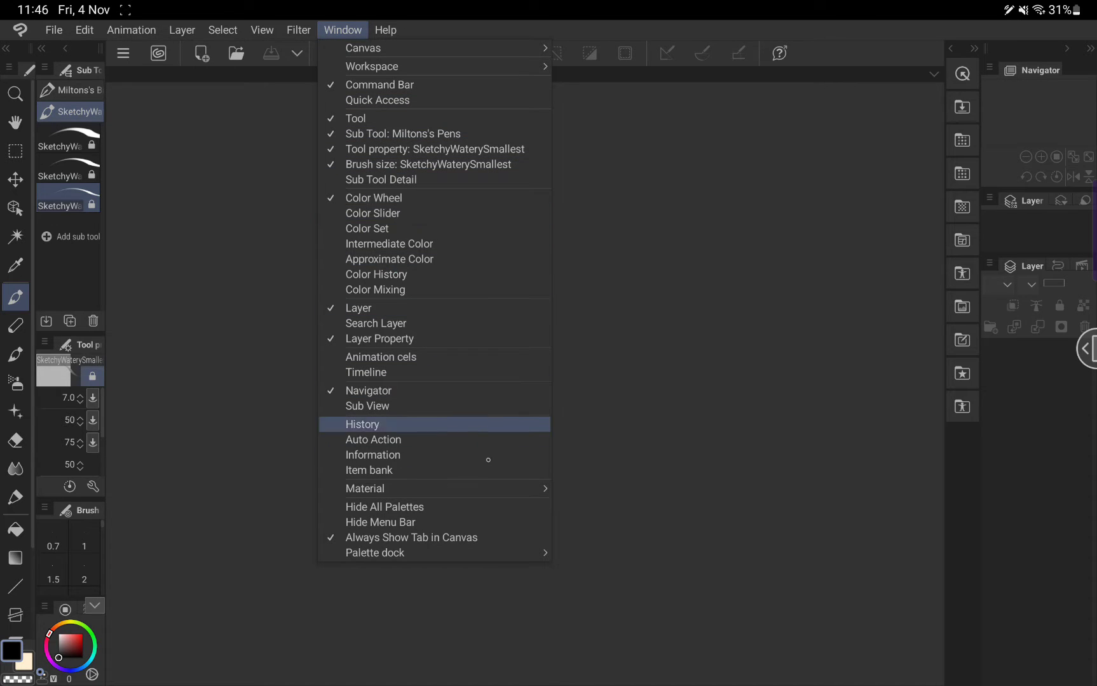
pyautogui.moveTo(364, 494)
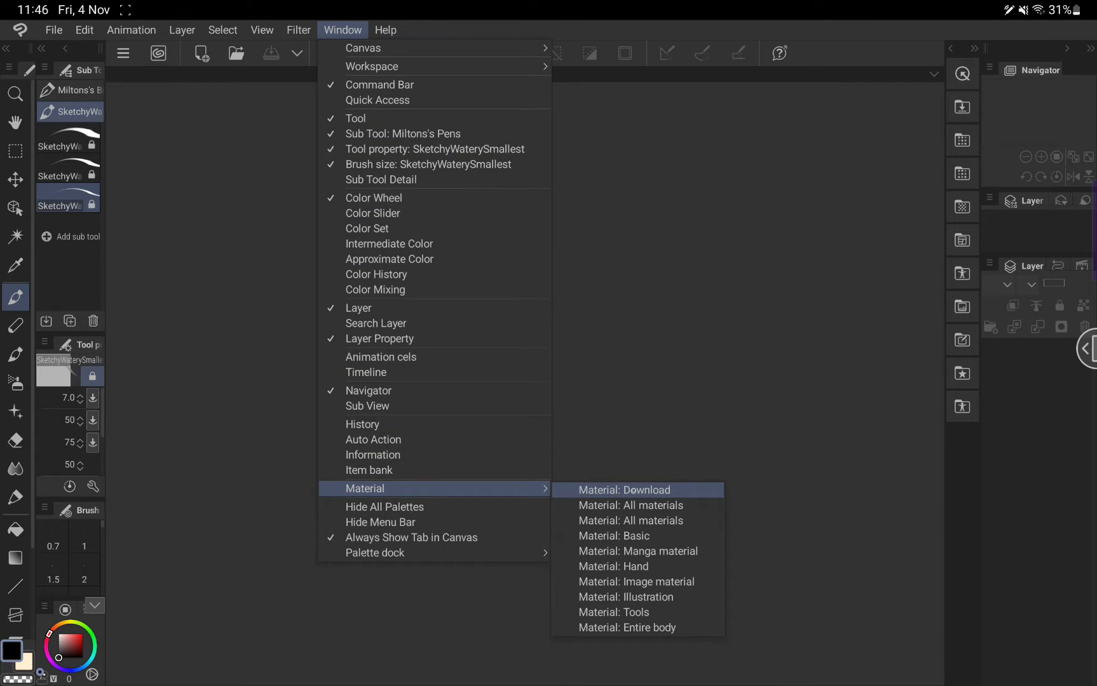
pyautogui.click(624, 490)
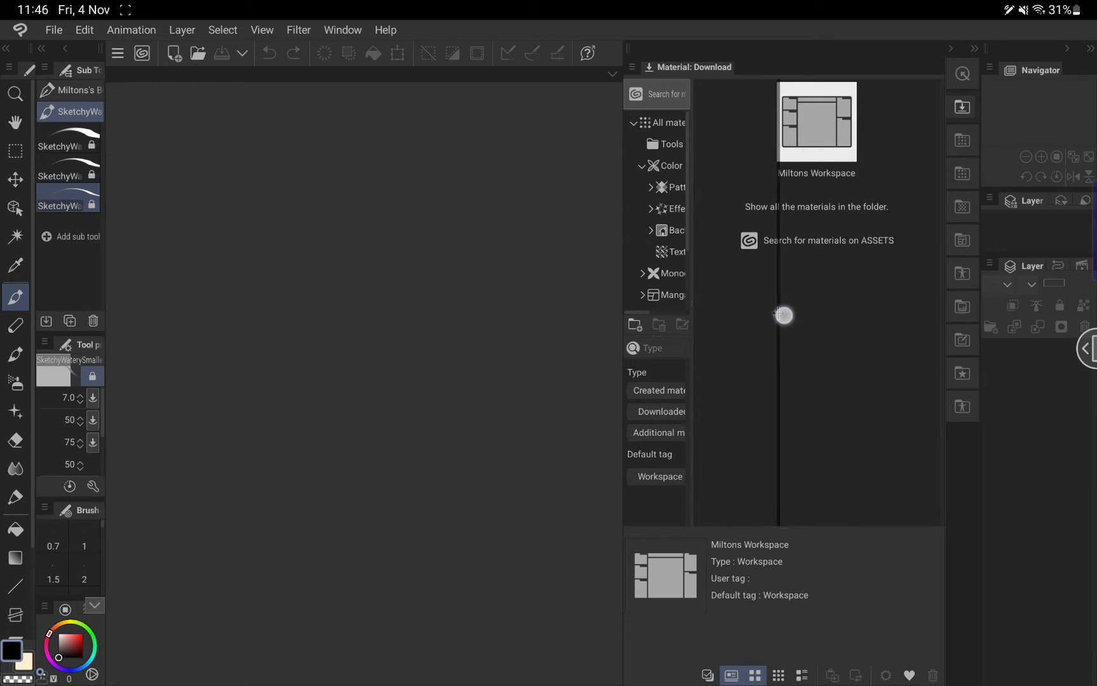
pyautogui.click(671, 144)
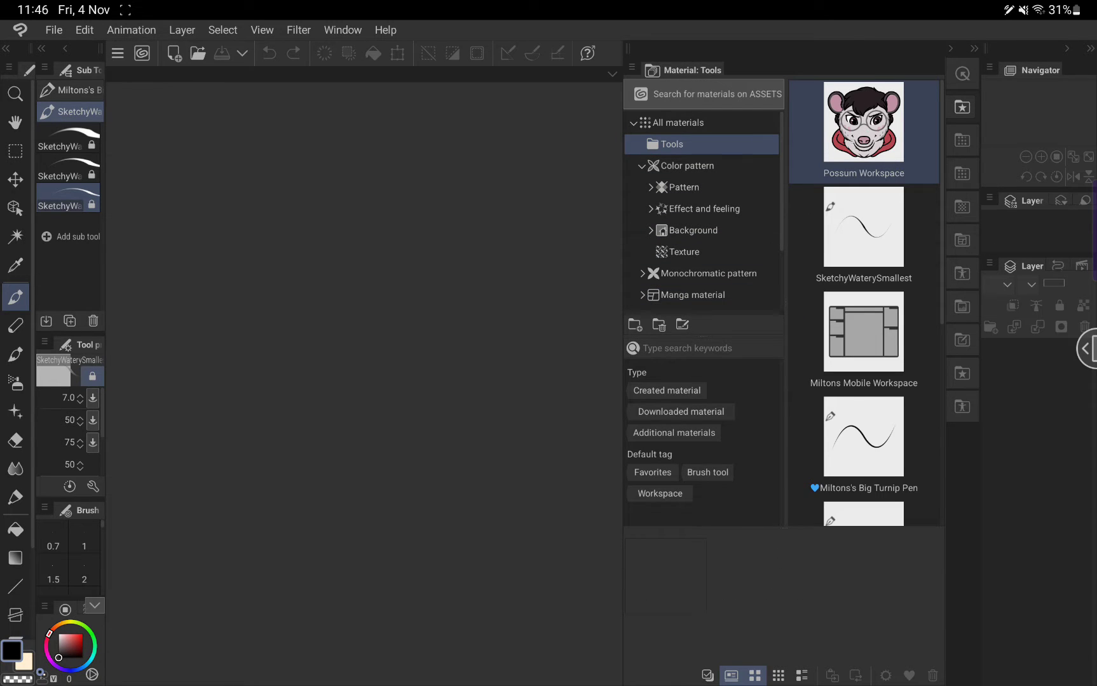
# Step: Load Possum Workspace, confirming import of shortcuts, command bar and unit settings
pyautogui.click(862, 132)
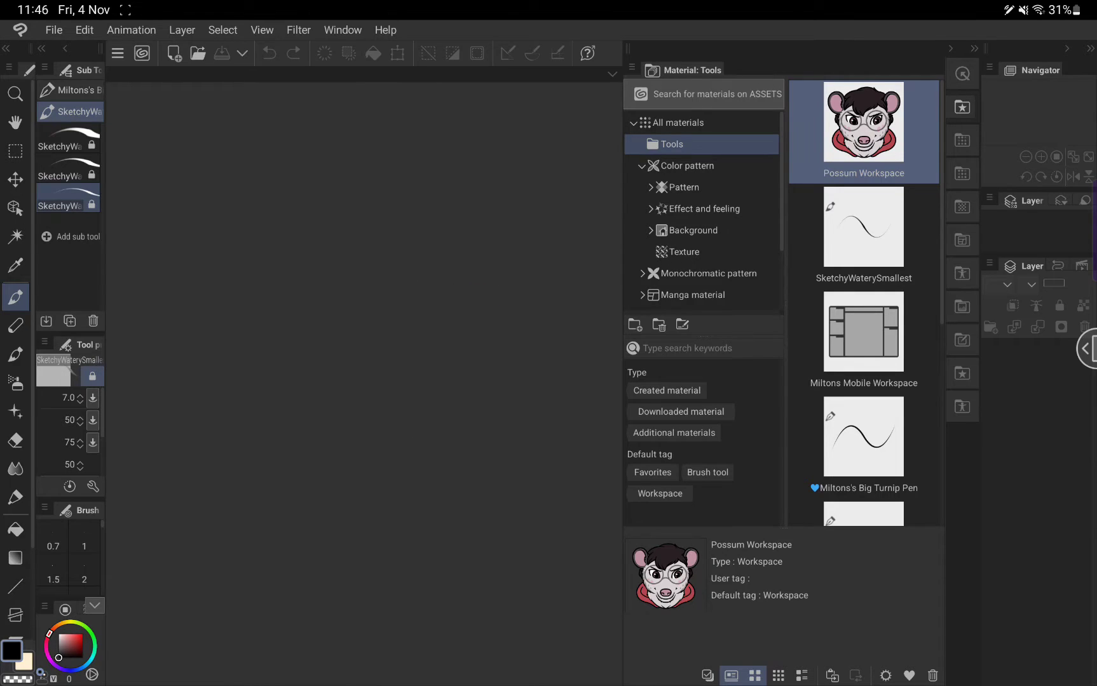
pyautogui.doubleClick(864, 132)
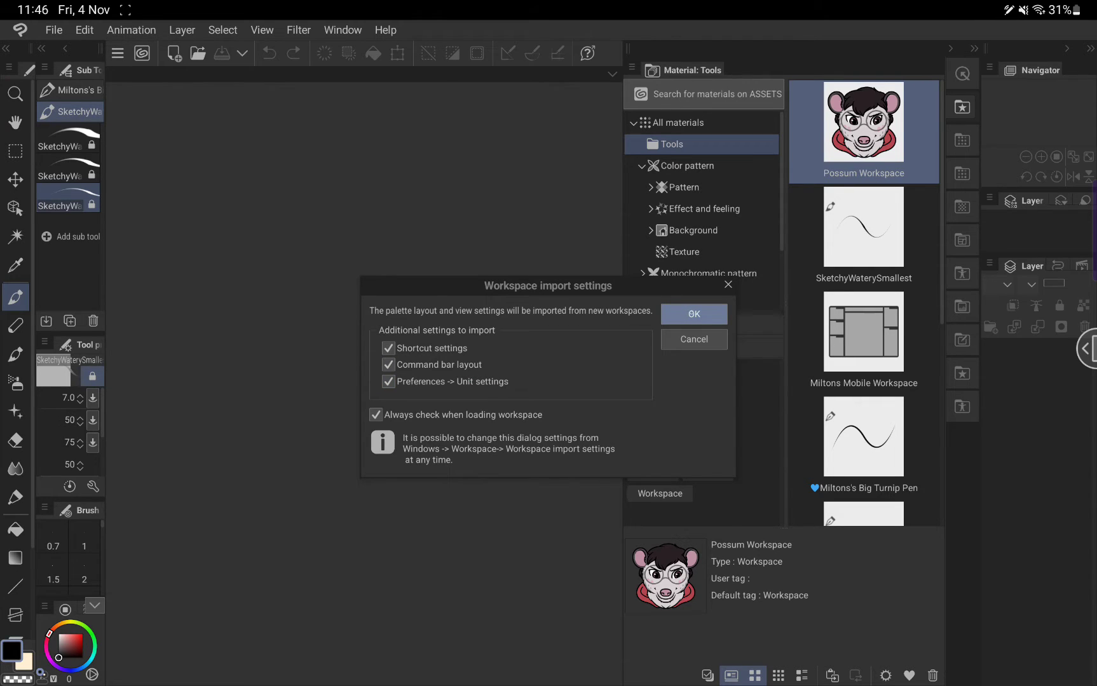
pyautogui.click(693, 314)
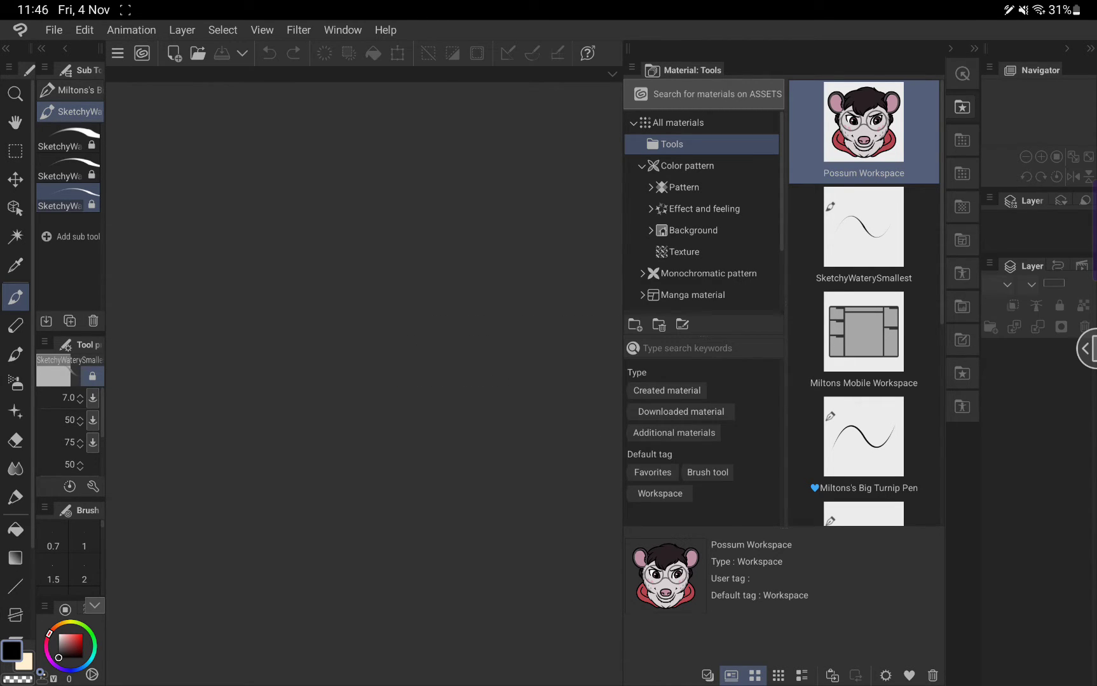
pyautogui.doubleClick(863, 132)
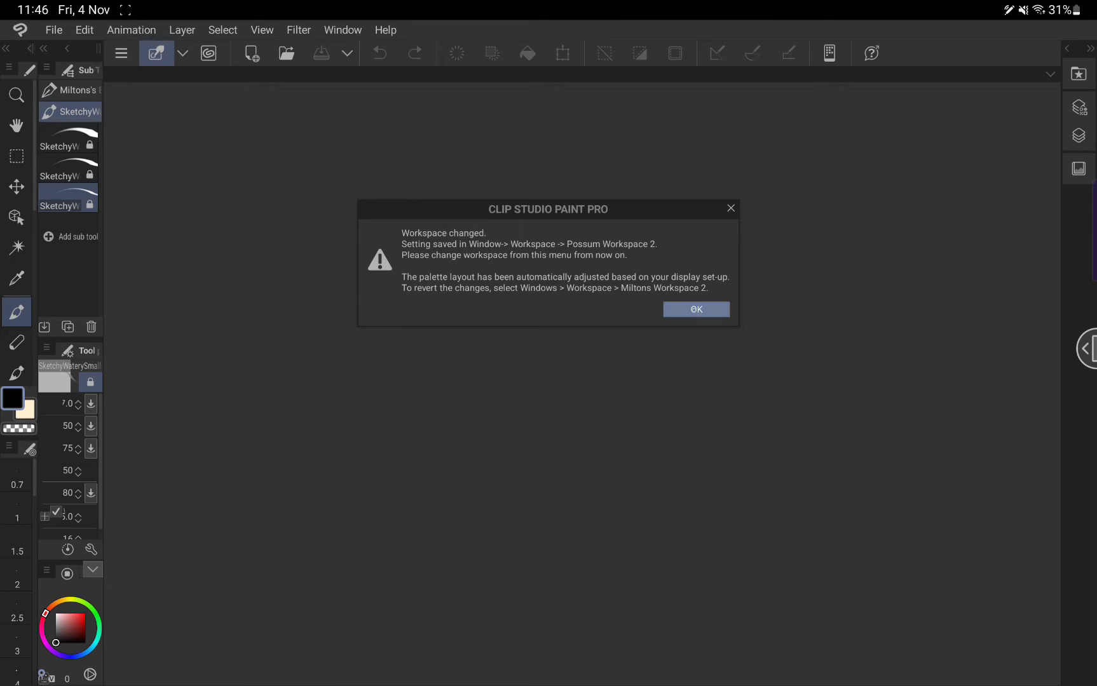
# Step: Acknowledge the workspace-changed notice and begin a new 4K 3840 × 2160 canvas
pyautogui.click(696, 310)
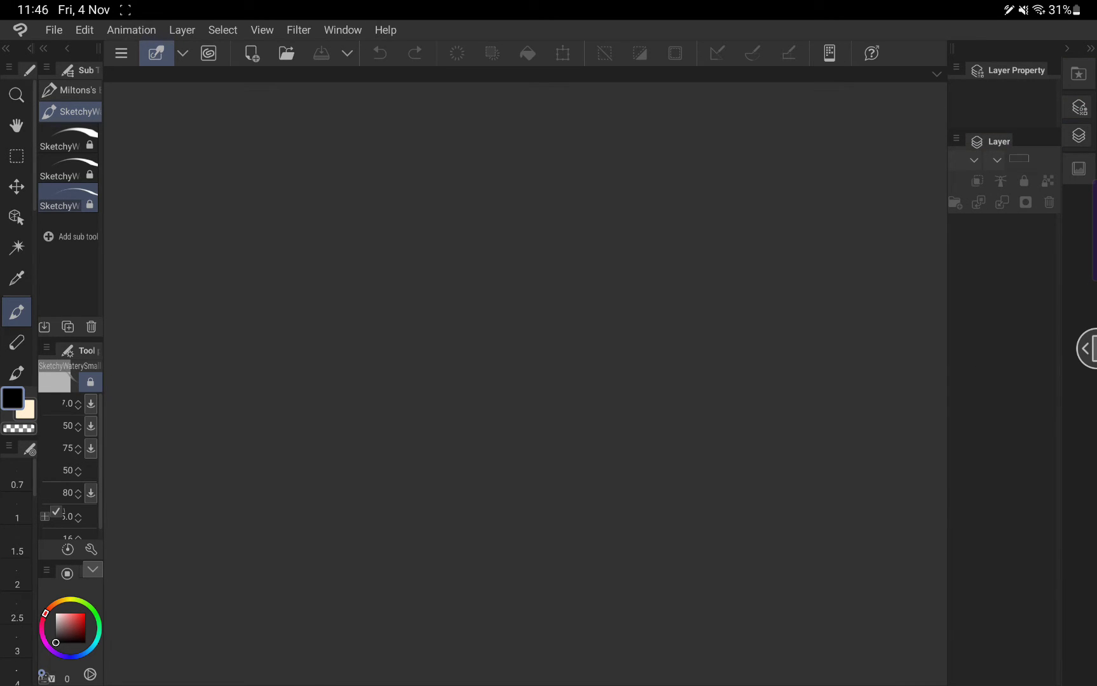
pyautogui.click(53, 30)
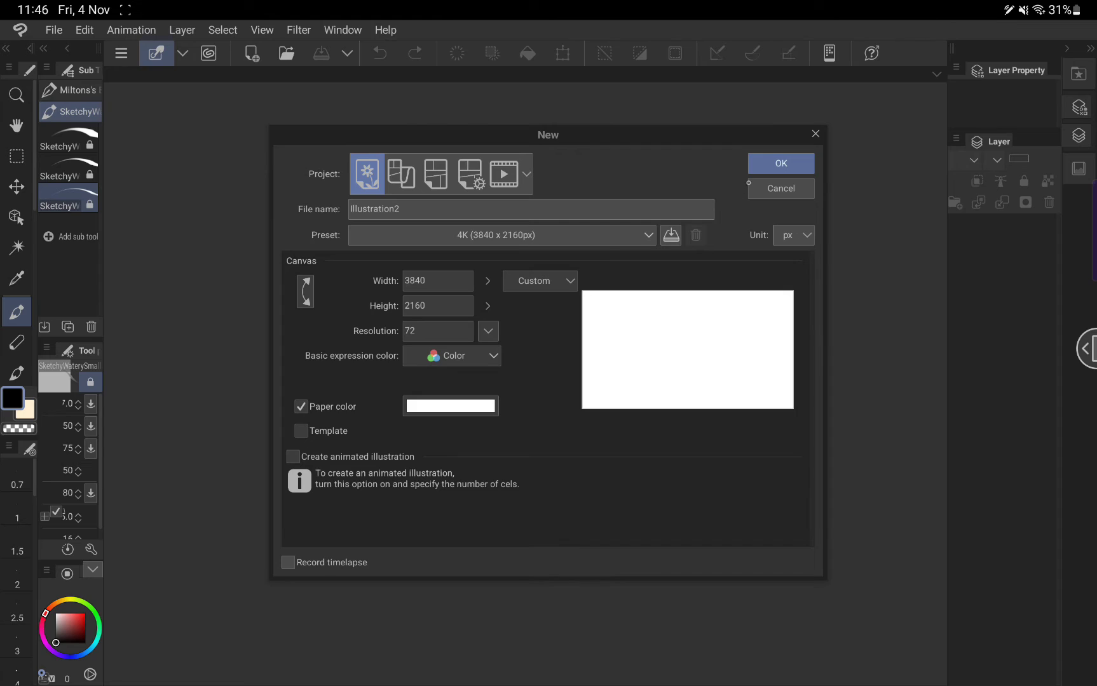
# Step: Create the 3840 × 2160 canvas Illustration2 and bring up the Window menu
pyautogui.click(780, 163)
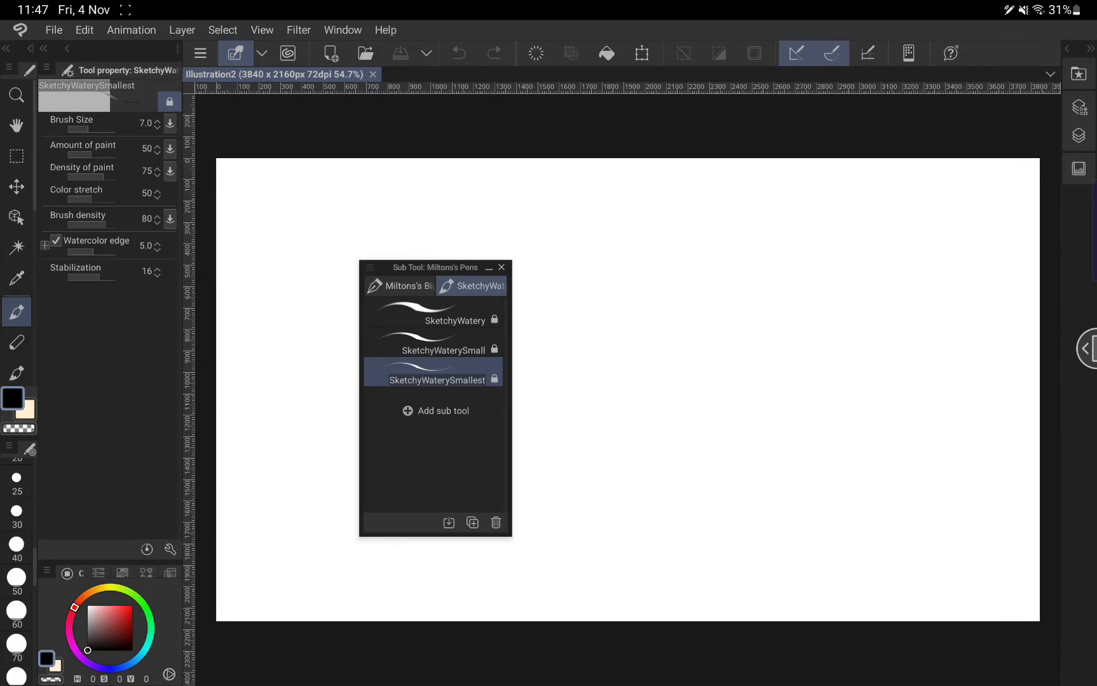
pyautogui.click(341, 30)
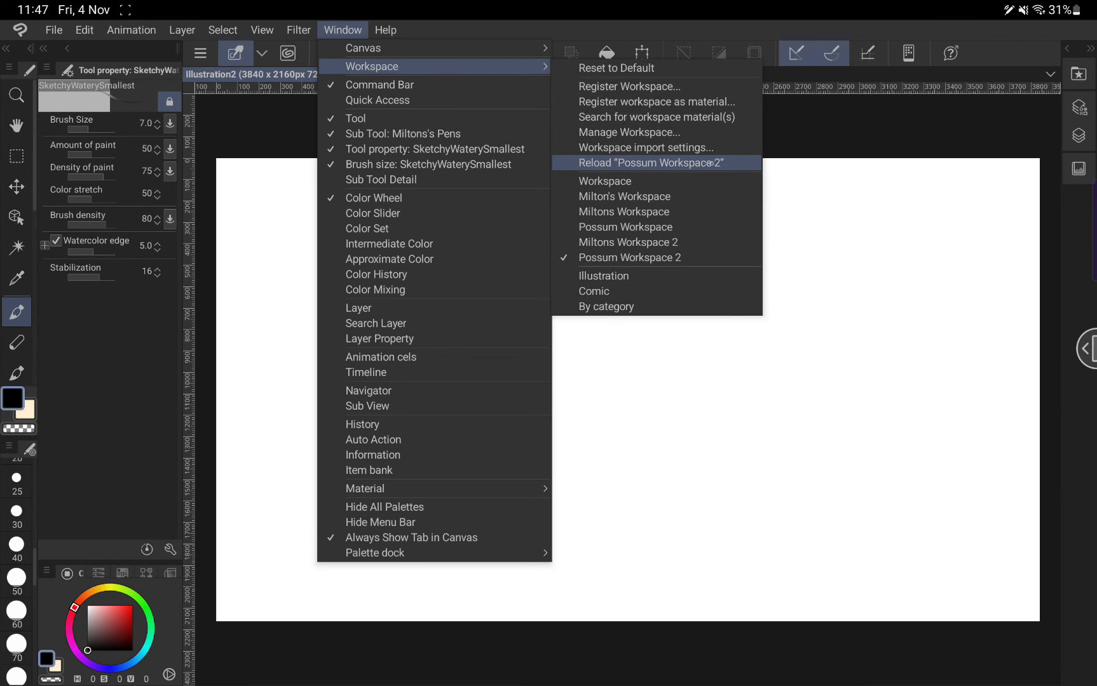
# Step: Reload "Possum Workspace 2" from the Window > Workspace submenu
pyautogui.click(628, 162)
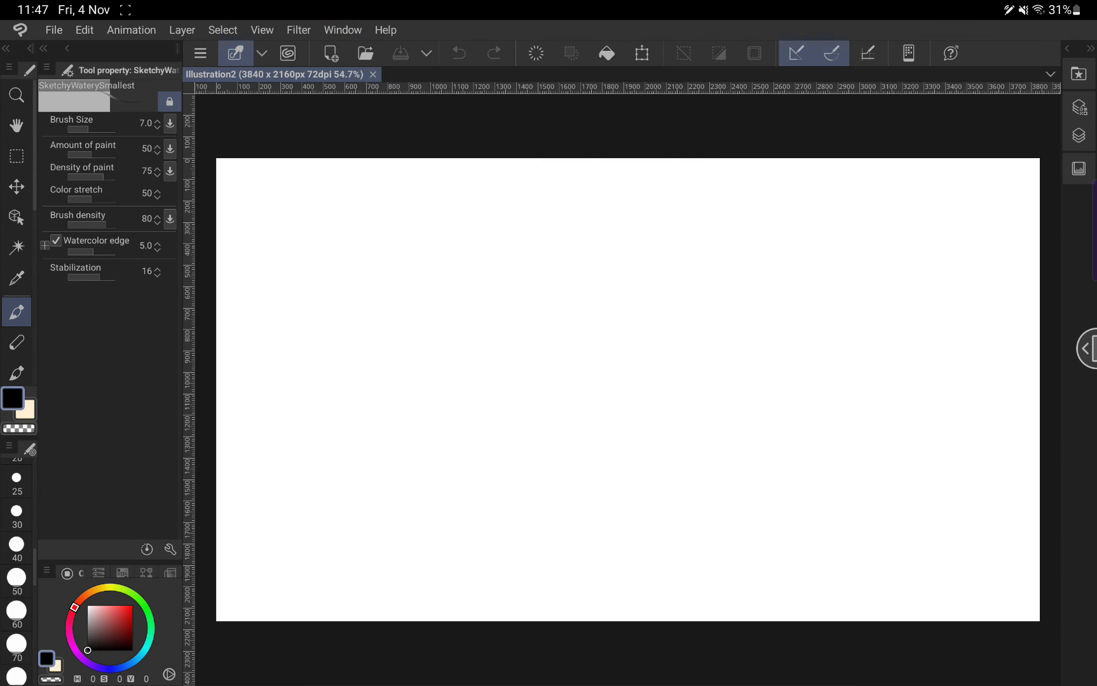